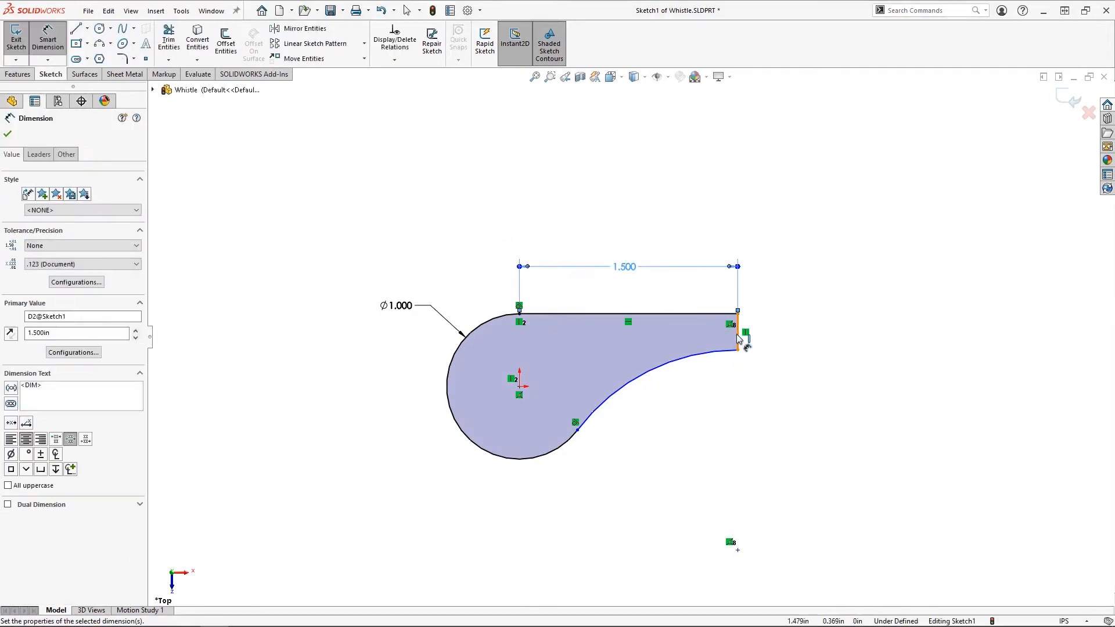
# - Extrude the teardrop profile 0.100 in and open a new sketch on the top face
pyautogui.click(768, 333)
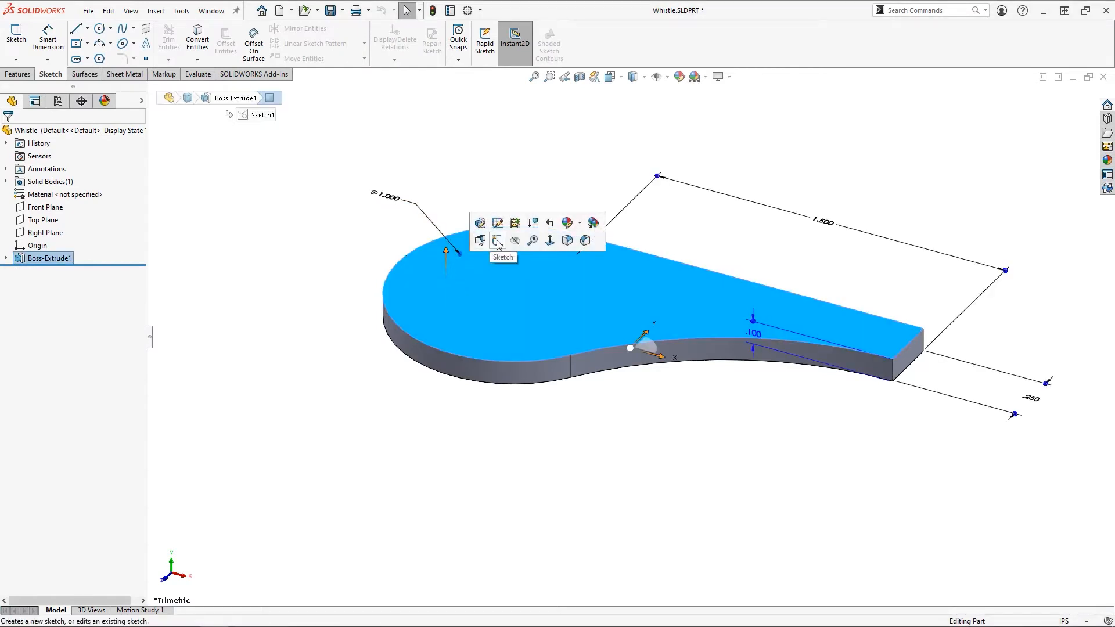
pyautogui.click(498, 240)
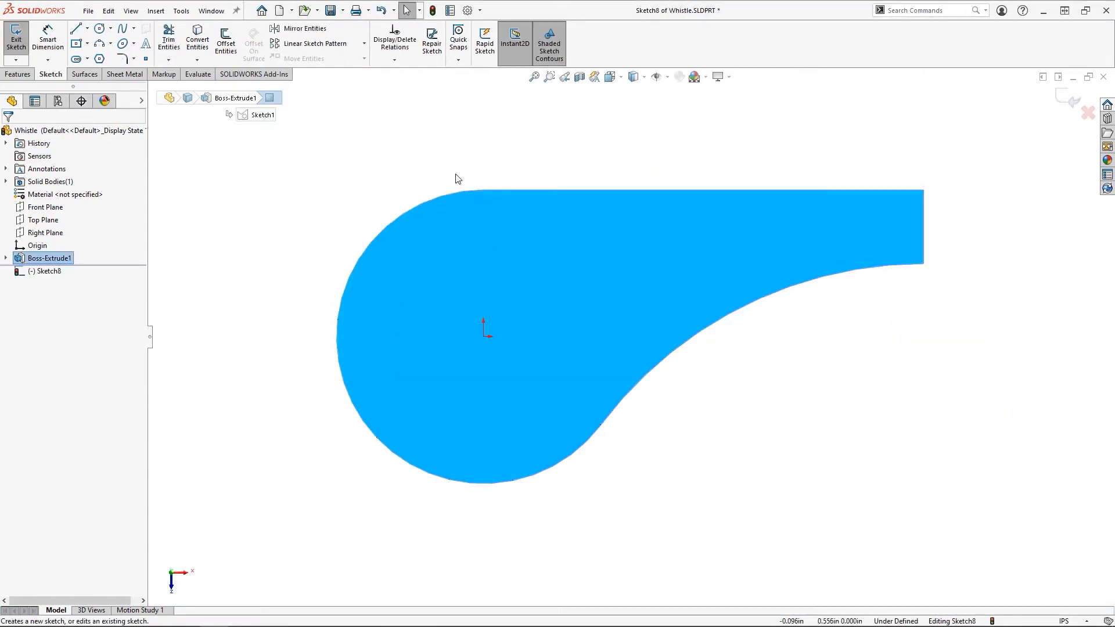